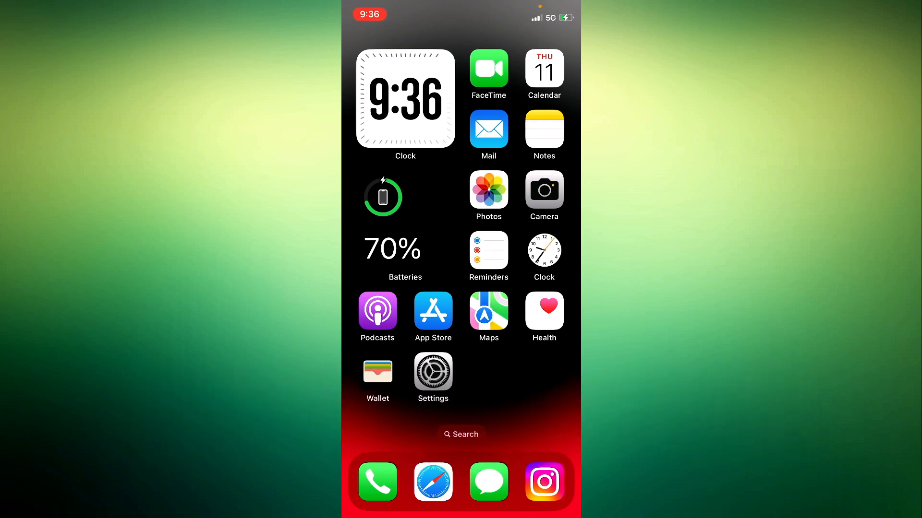
Swipe to the second home-screen page of apps containing Snapchat, Discord, Reddit and Facebook
scroll(left, 3)
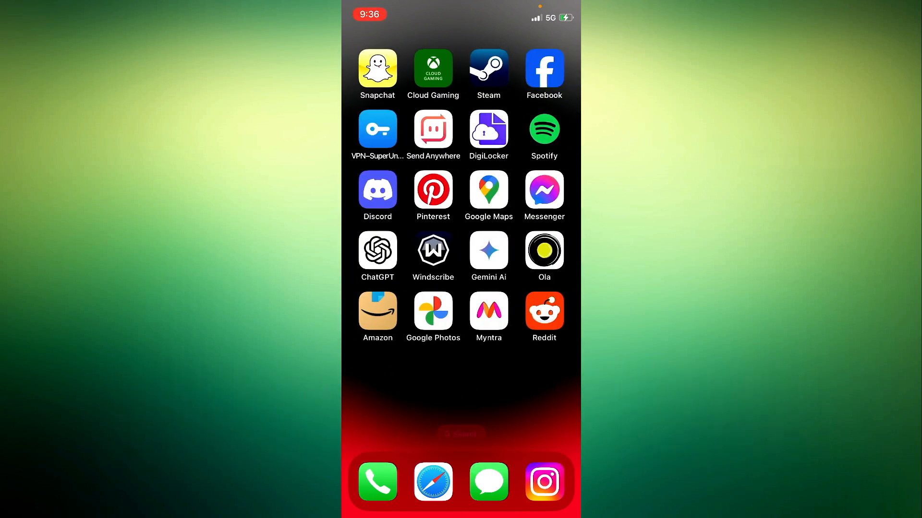
Launch Facebook and rerun the recent search for 'yash' to list matching people
click(542, 69)
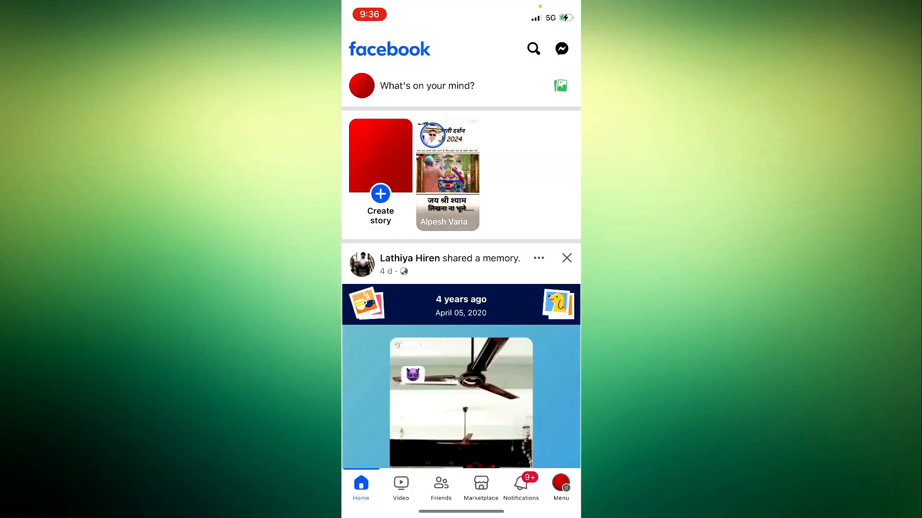
click(533, 49)
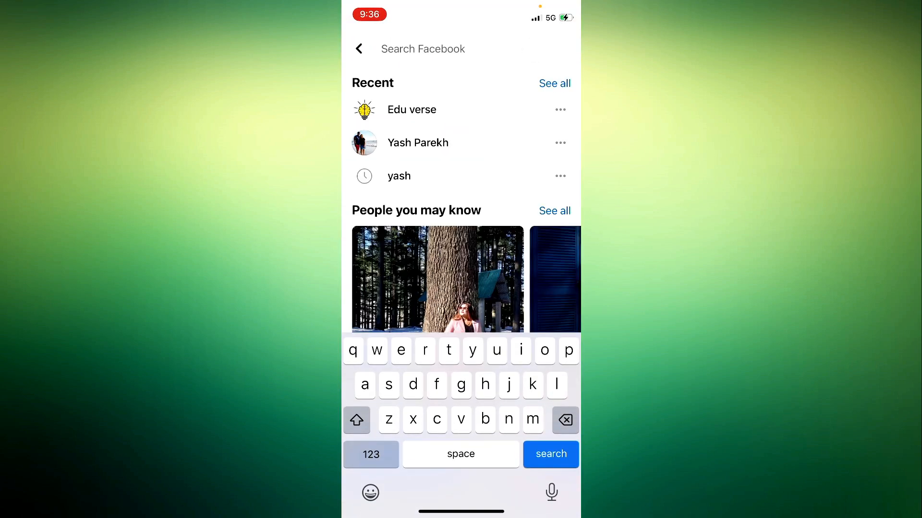
click(398, 175)
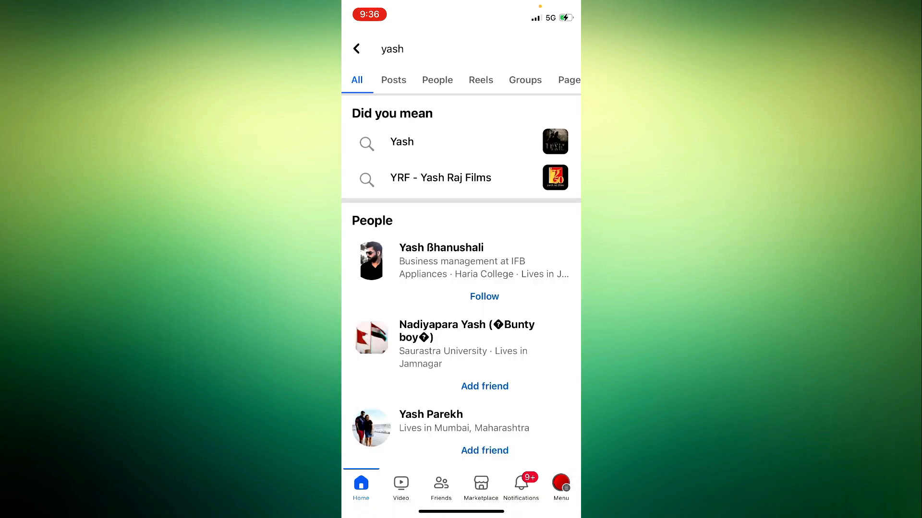
click(440, 248)
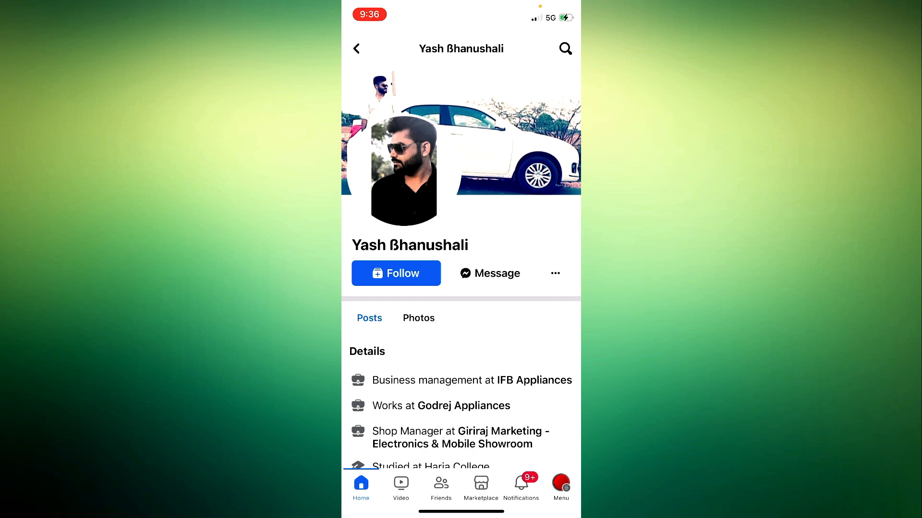
click(553, 274)
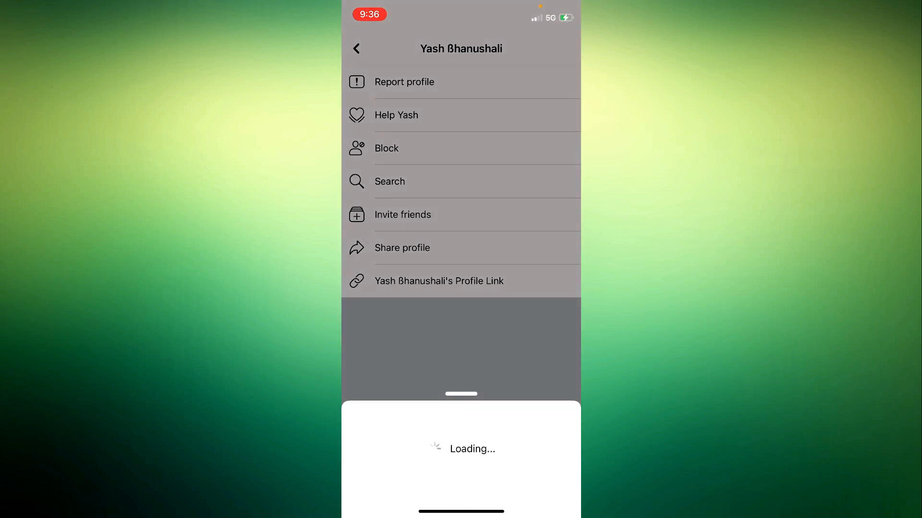
Choose the impersonation report reason, submit the Community Standards report, then return to the home screen
click(404, 81)
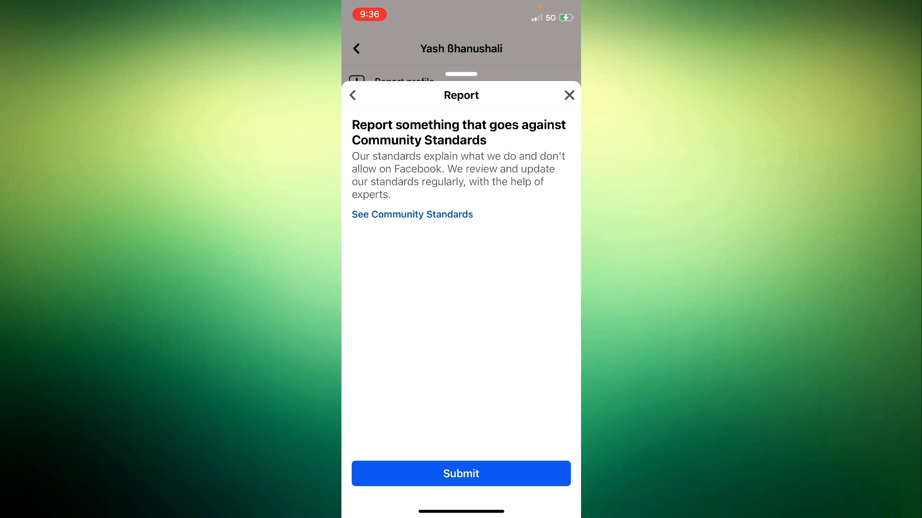
click(568, 95)
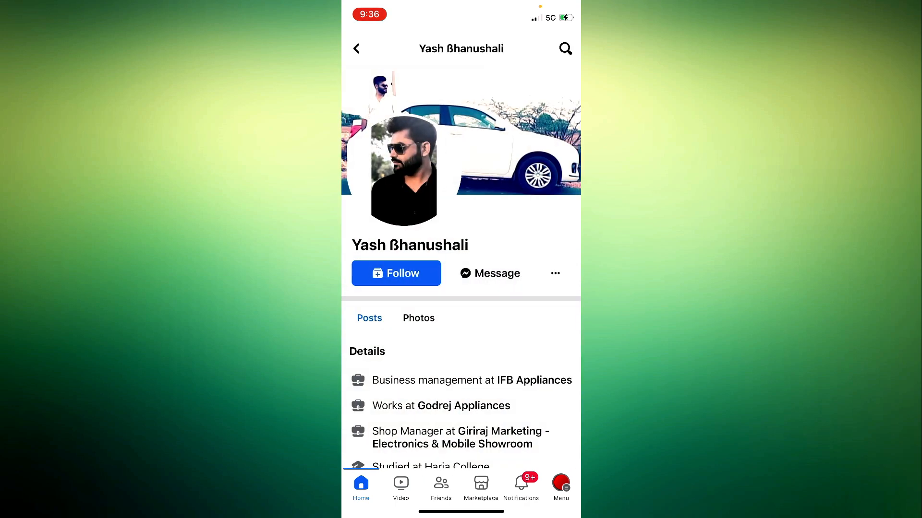
key(home)
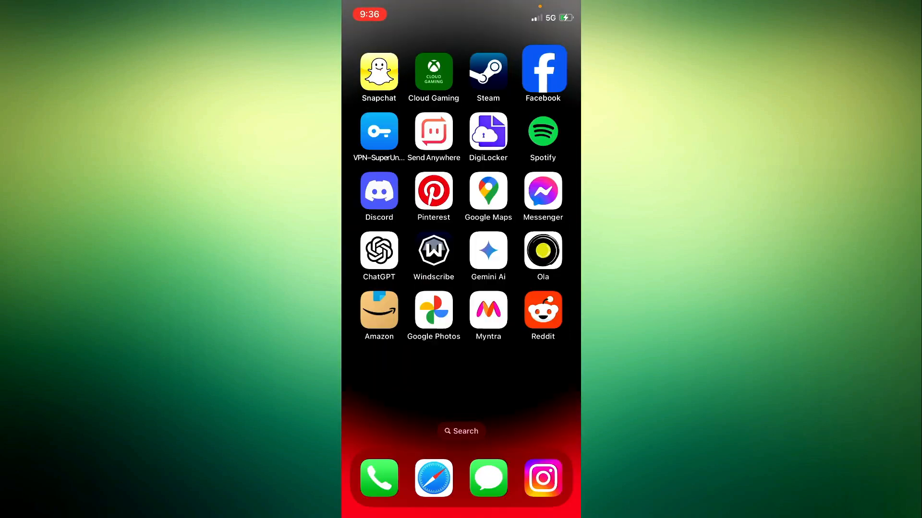